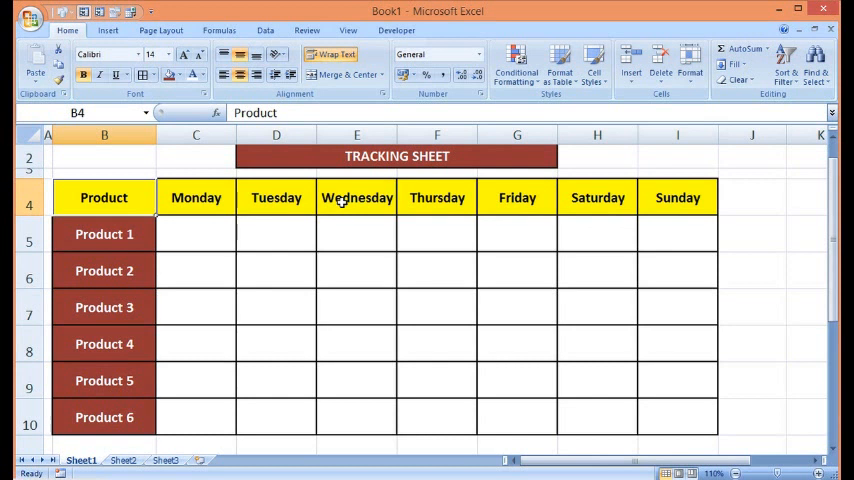
{"action": "mouse_move", "coordinate": [104, 232]}
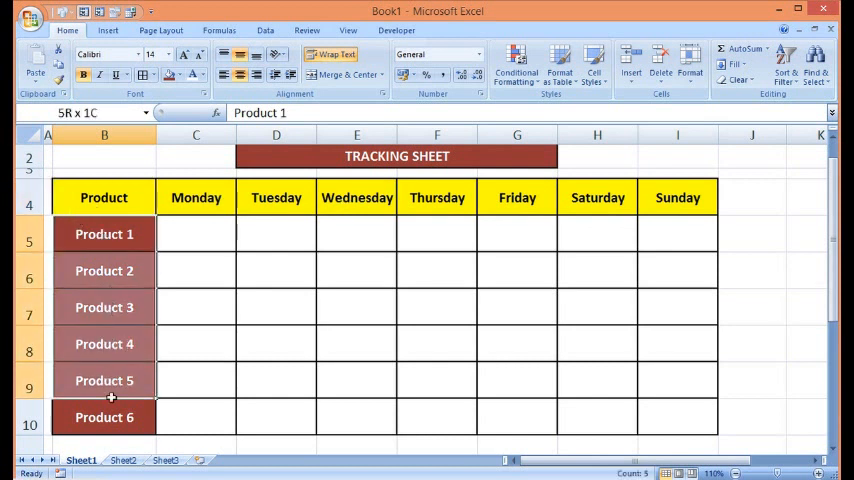
Step: Select the weekday headings Monday–Sunday and the Product 1 row for formatting
{"action": "left_click", "coordinate": [196, 196]}
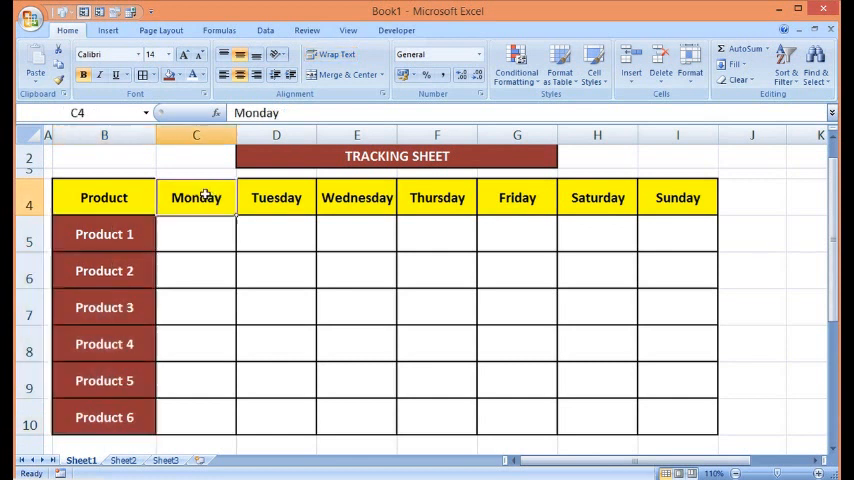
{"action": "left_click_drag", "start_coordinate": [196, 196], "coordinate": [676, 196]}
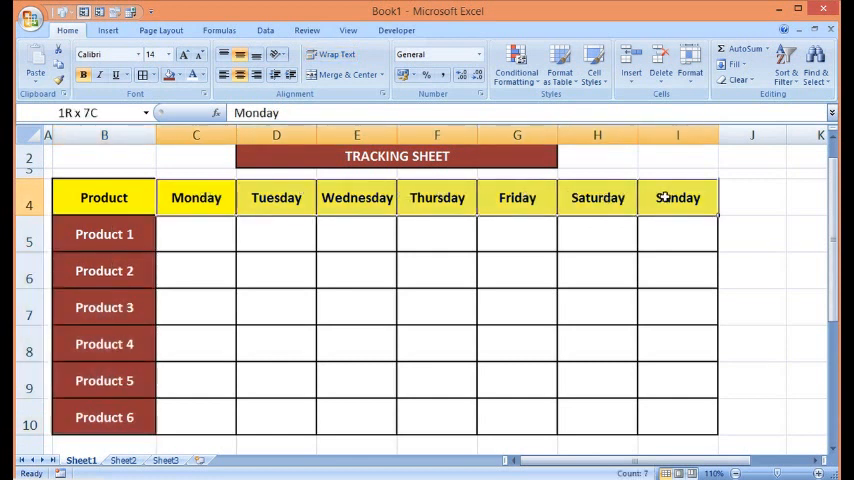
{"action": "left_click", "coordinate": [104, 234]}
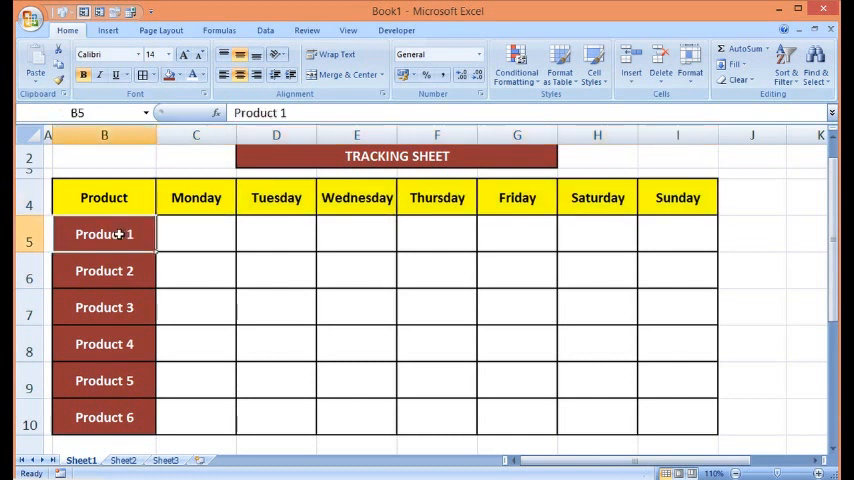
{"action": "mouse_move", "coordinate": [314, 234]}
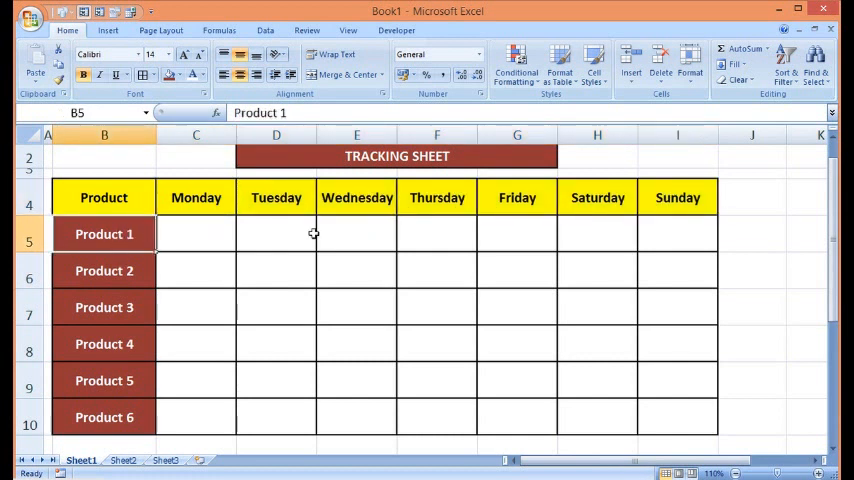
{"action": "mouse_move", "coordinate": [240, 234]}
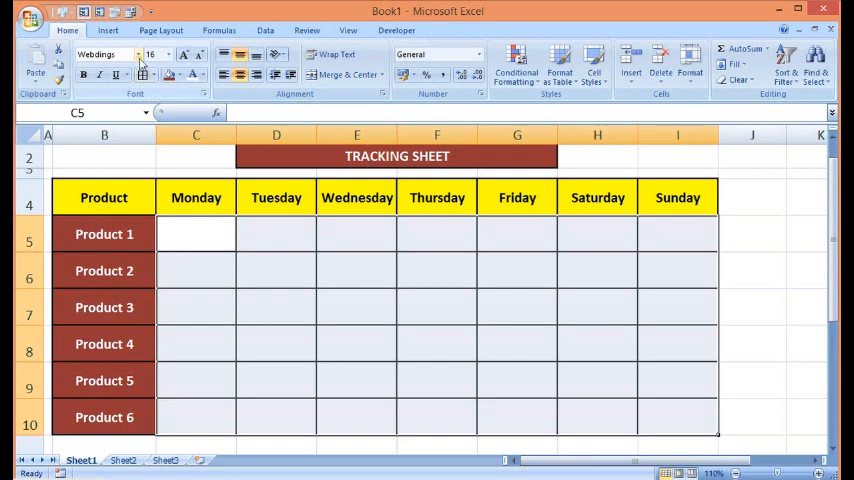
Step: Apply the Webdings font and a larger font size to the day entry cells
{"action": "left_click", "coordinate": [136, 56]}
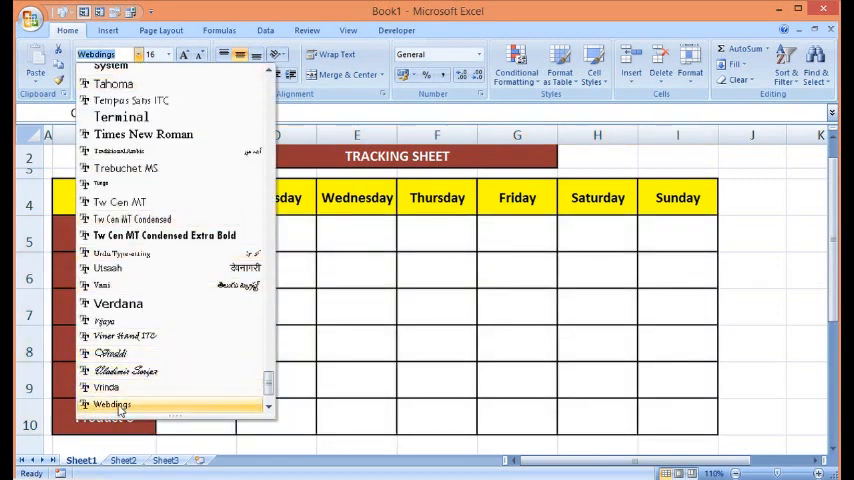
{"action": "left_click", "coordinate": [112, 404]}
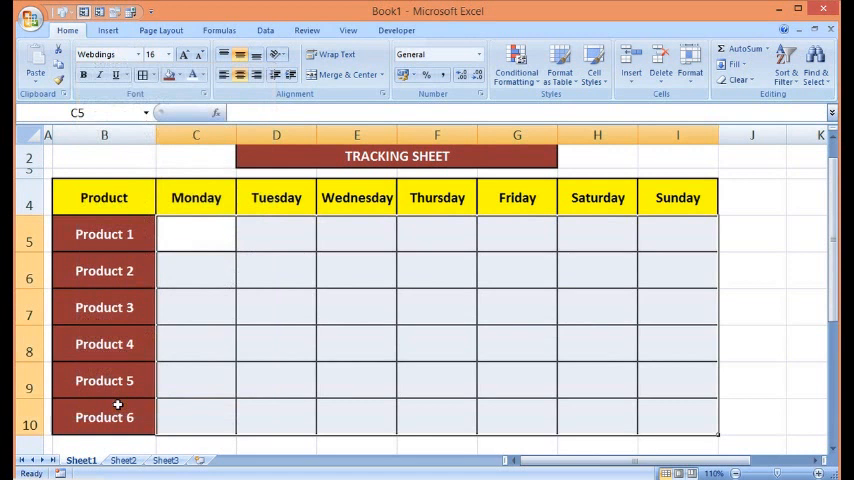
{"action": "left_click", "coordinate": [168, 56]}
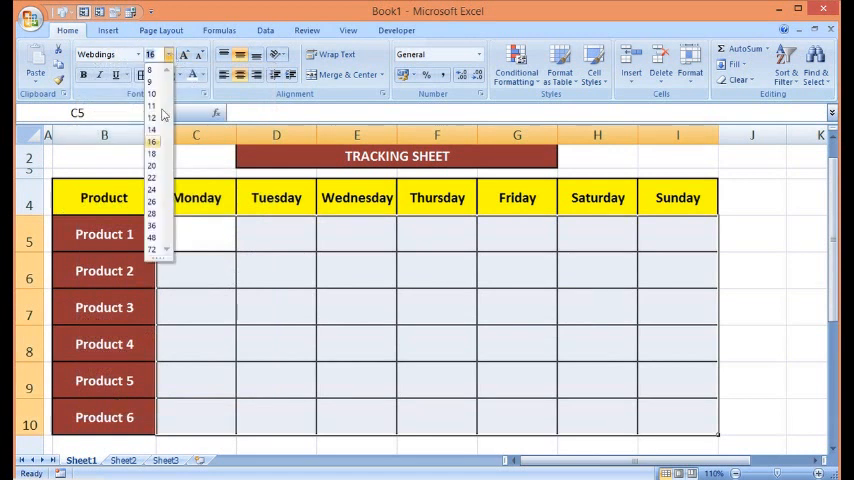
{"action": "left_click", "coordinate": [152, 144]}
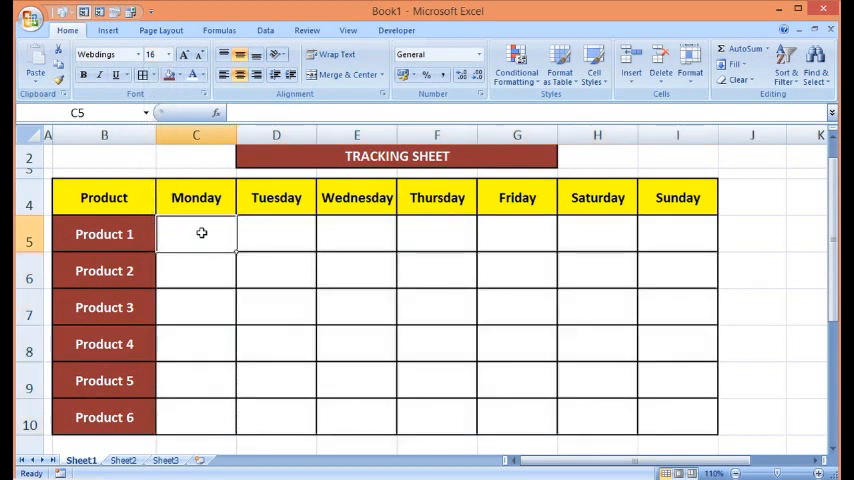
Step: Enter Webdings letter 'a' for a check mark, then 'r' in Product 1's cells
{"action": "type", "text": "a"}
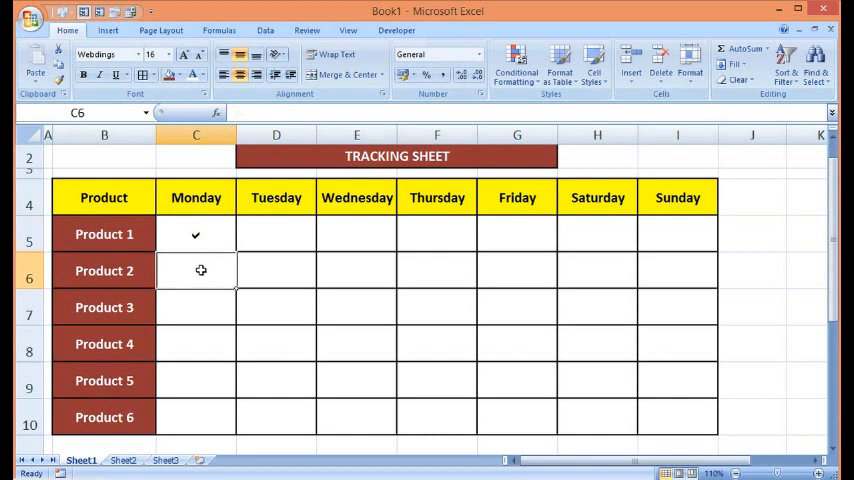
{"action": "type", "text": "r"}
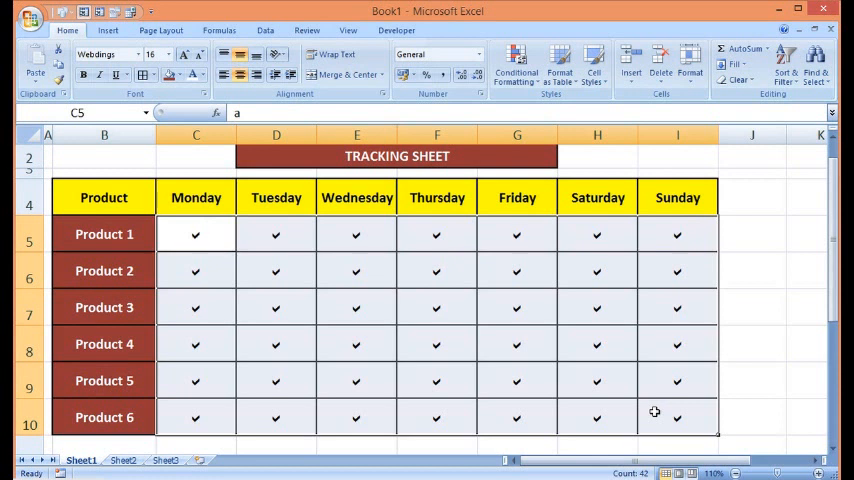
{"action": "mouse_move", "coordinate": [276, 344]}
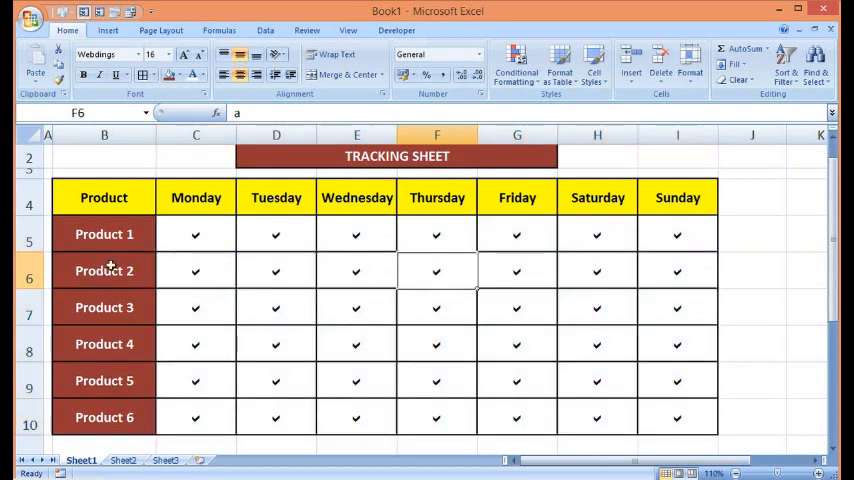
Step: Enter Webdings letter 'r' in Product 2's Thursday cell to show a cross
{"action": "left_click", "coordinate": [104, 272]}
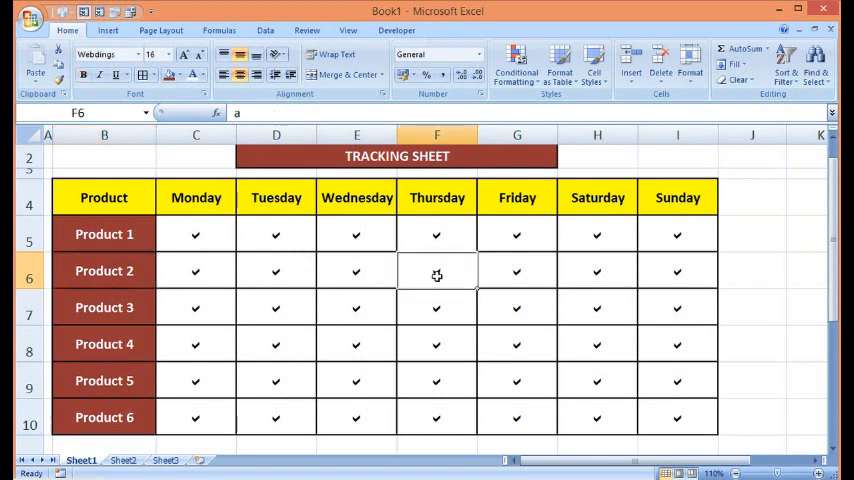
{"action": "type", "text": "r"}
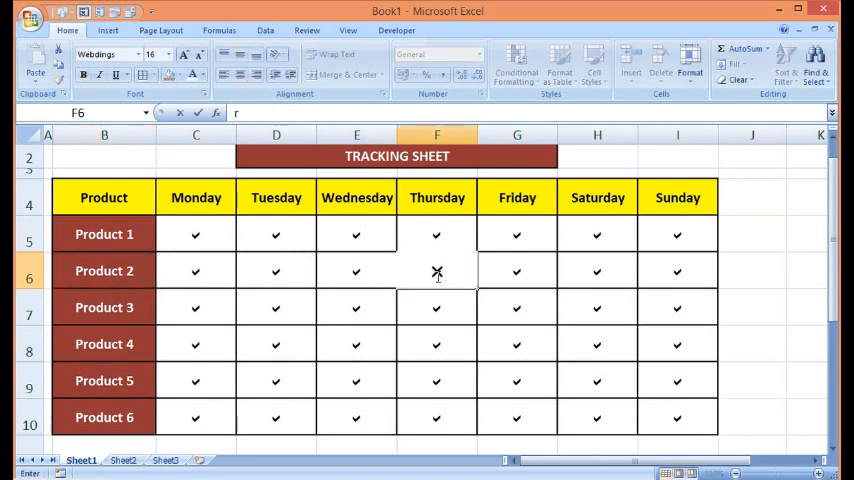